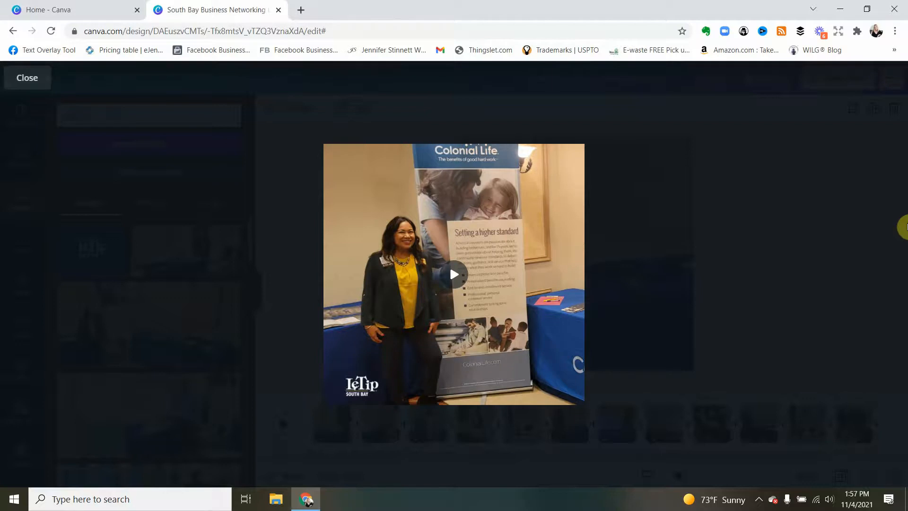
Replay the slideshow preview, then close it and deselect the page photo.
{"action": "left_click", "coordinate": [453, 274]}
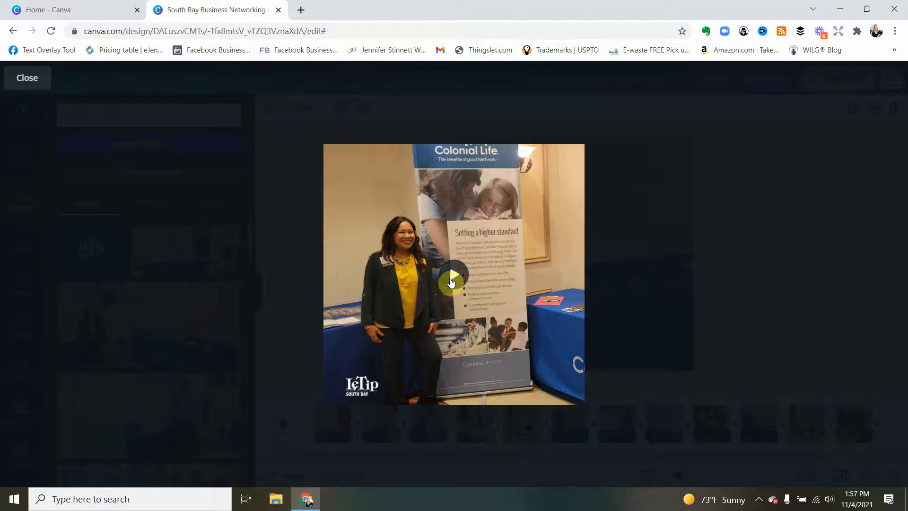
{"action": "left_click", "coordinate": [453, 277]}
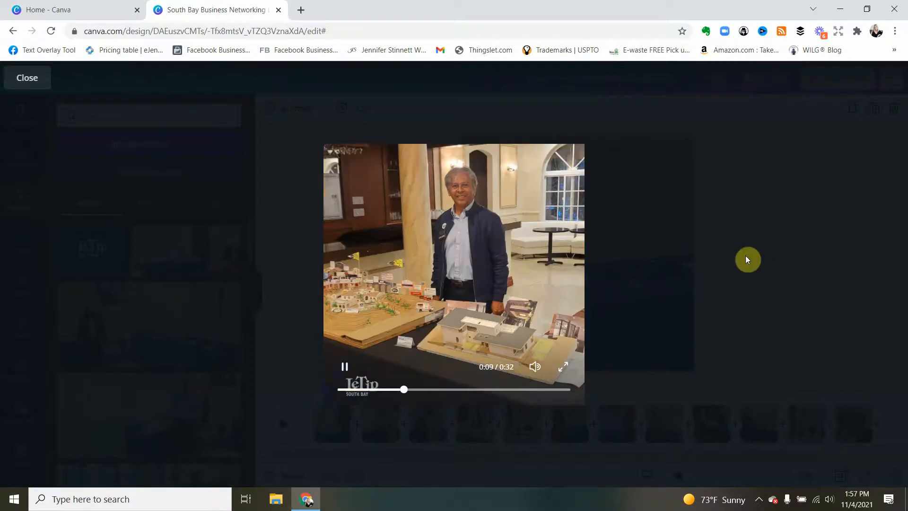
{"action": "mouse_move", "coordinate": [675, 325]}
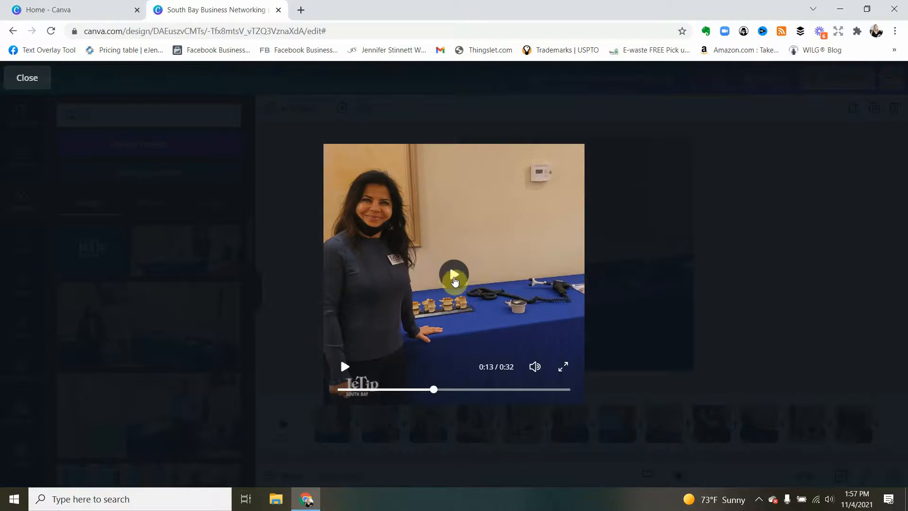
{"action": "mouse_move", "coordinate": [28, 78]}
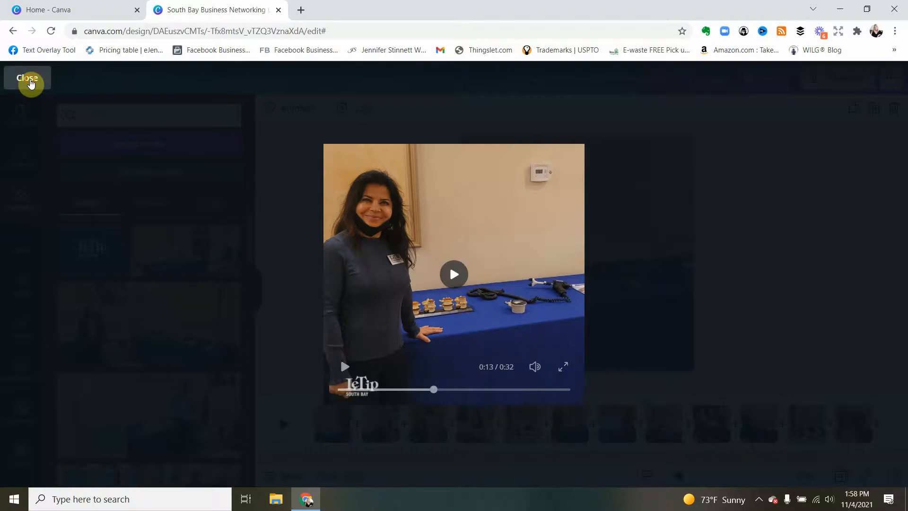
{"action": "left_click", "coordinate": [27, 78]}
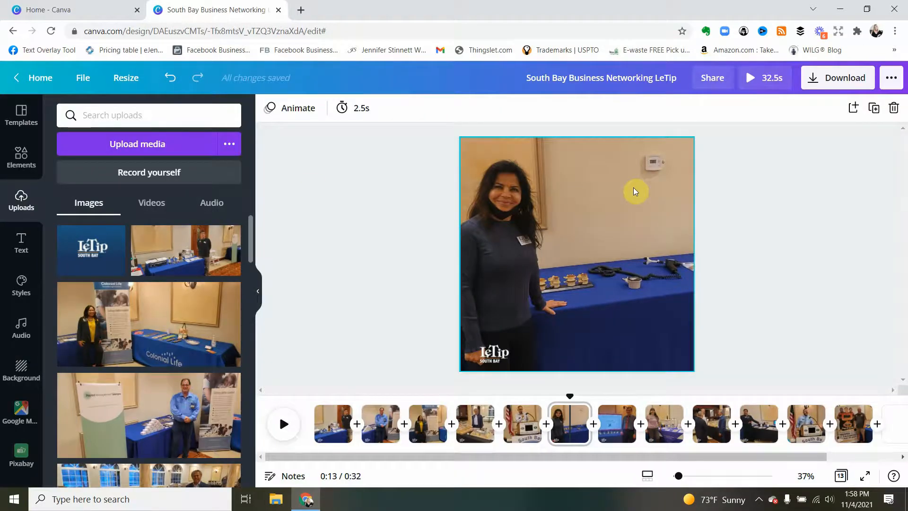
{"action": "left_click", "coordinate": [423, 261]}
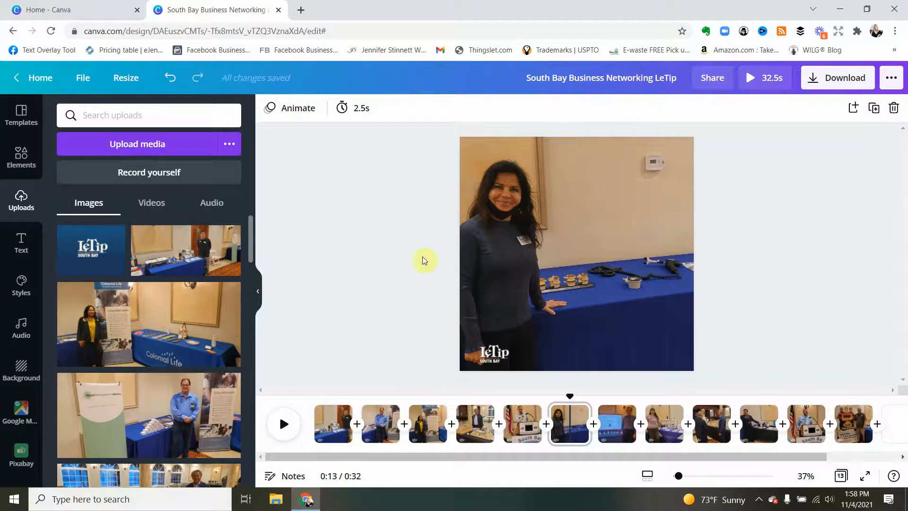
{"action": "mouse_move", "coordinate": [21, 111]}
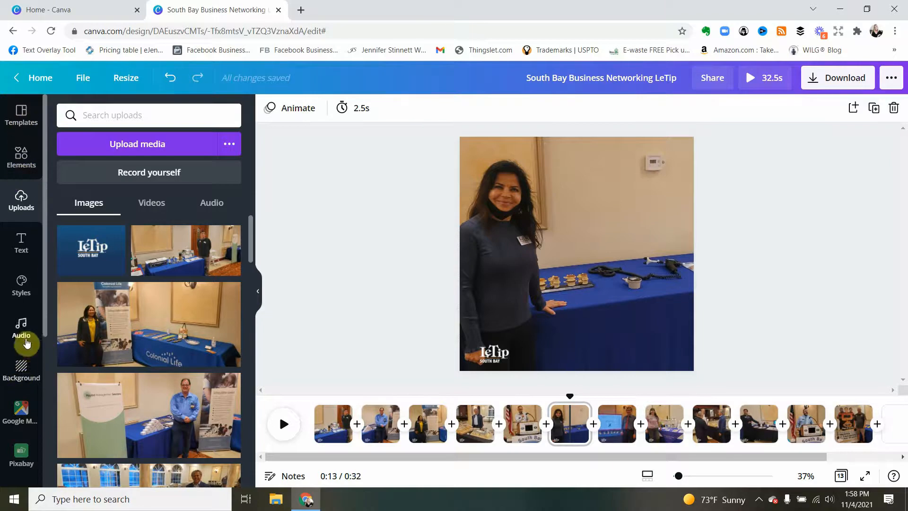
{"action": "mouse_move", "coordinate": [26, 341]}
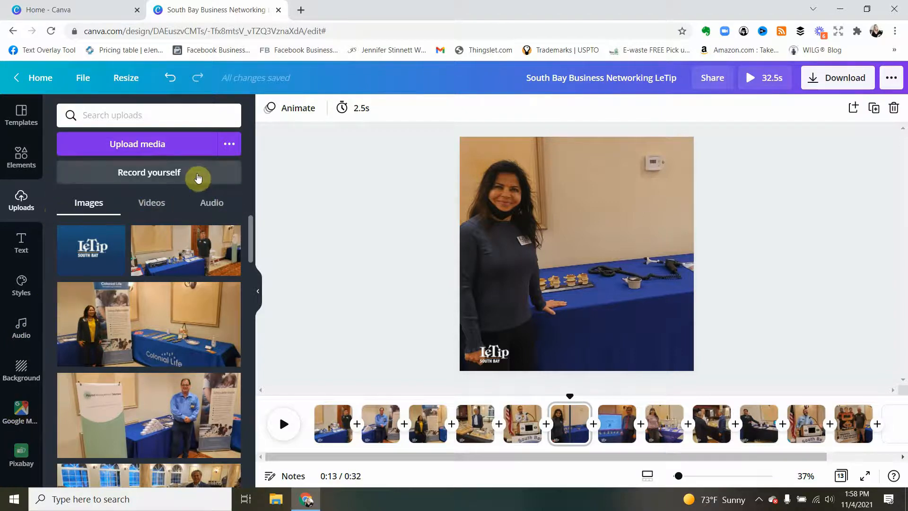
{"action": "mouse_move", "coordinate": [68, 198]}
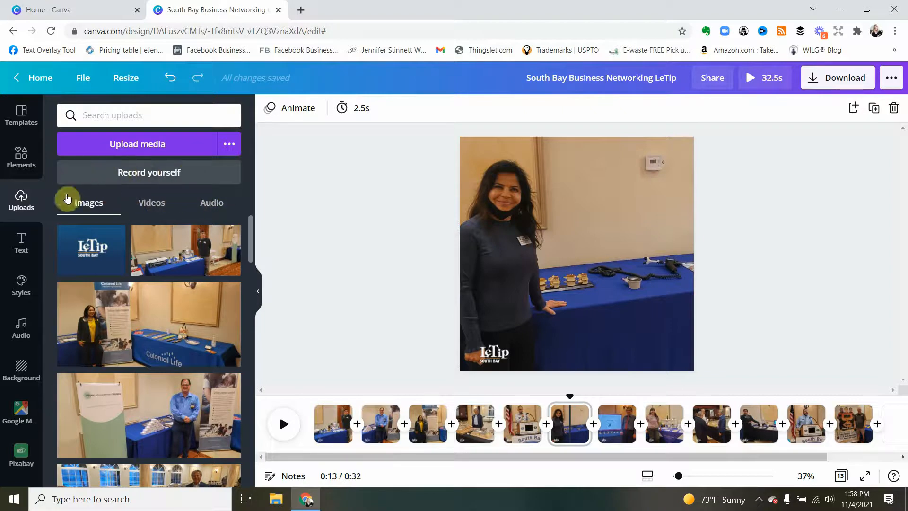
{"action": "mouse_move", "coordinate": [74, 313]}
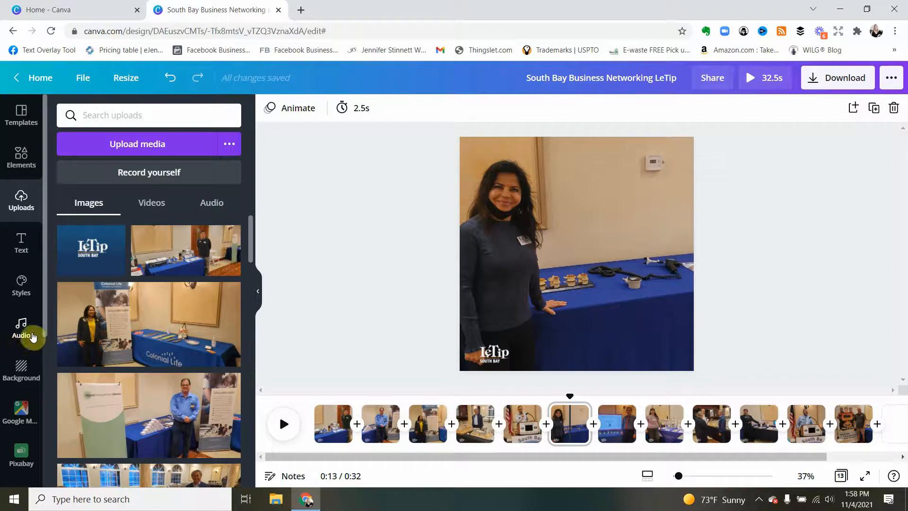
{"action": "mouse_move", "coordinate": [21, 330]}
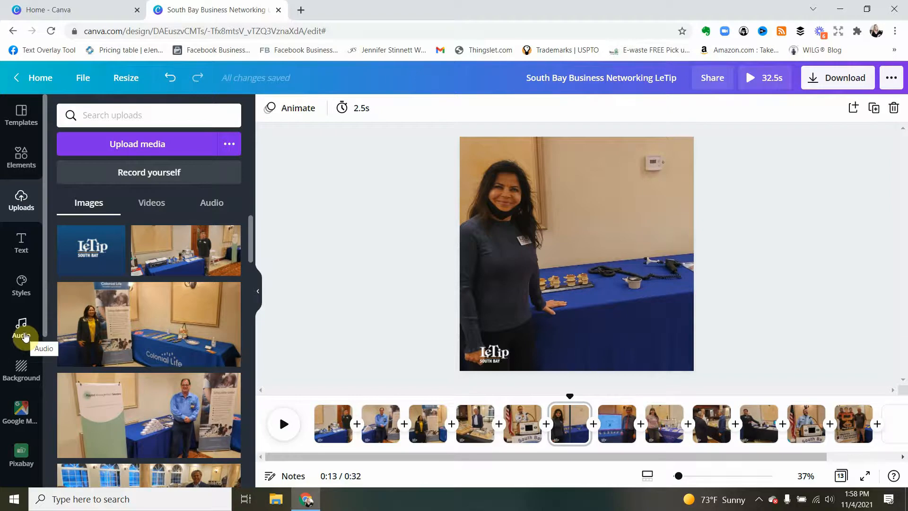
Search the Audio library for 'business', scroll to Busy, and return to slide one.
{"action": "left_click", "coordinate": [21, 328]}
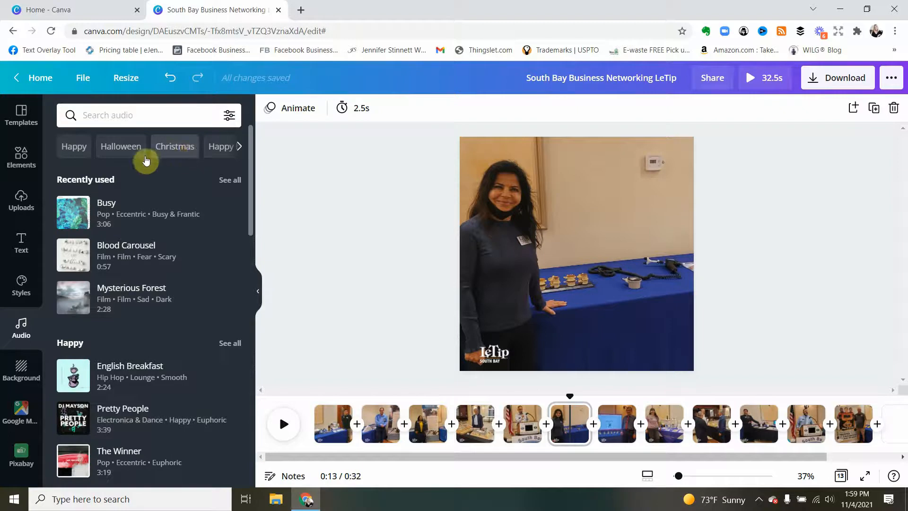
{"action": "left_click", "coordinate": [139, 115]}
{"action": "type", "text": "business"}
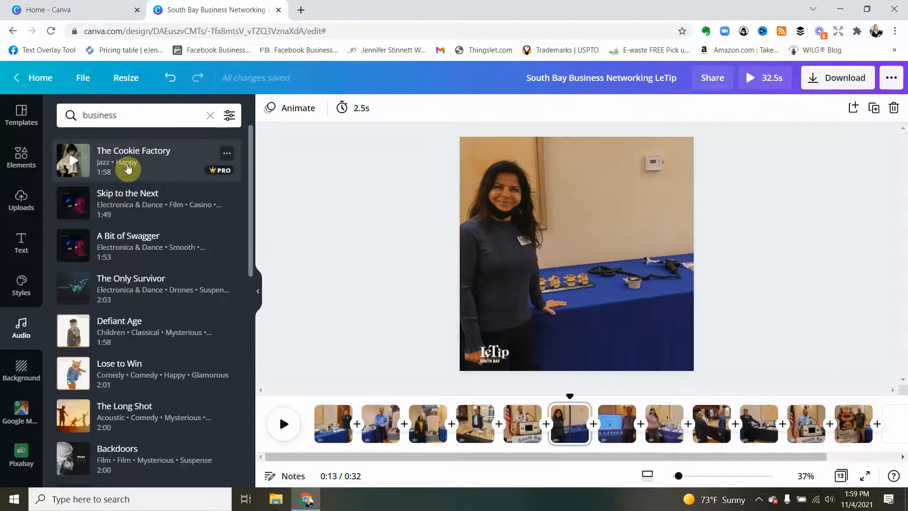
{"action": "mouse_move", "coordinate": [150, 286]}
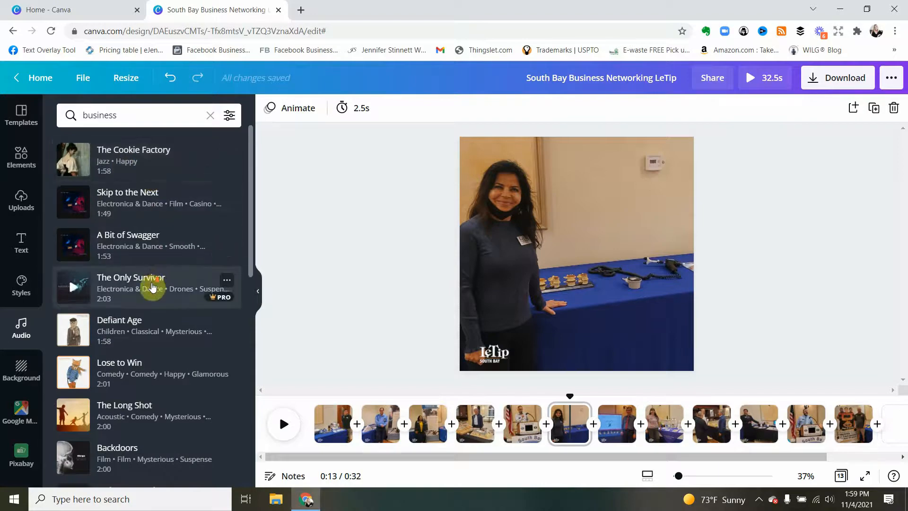
{"action": "scroll", "scroll_direction": "down", "scroll_amount": 3}
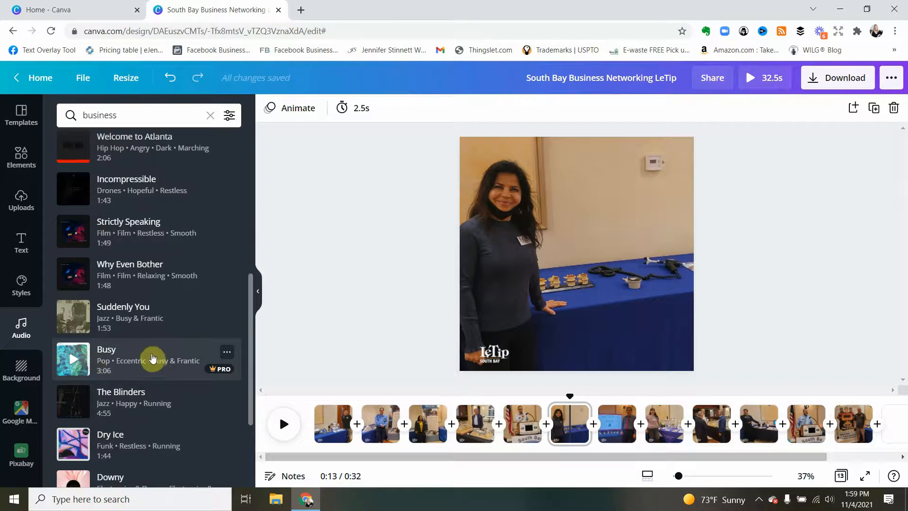
{"action": "mouse_move", "coordinate": [328, 315]}
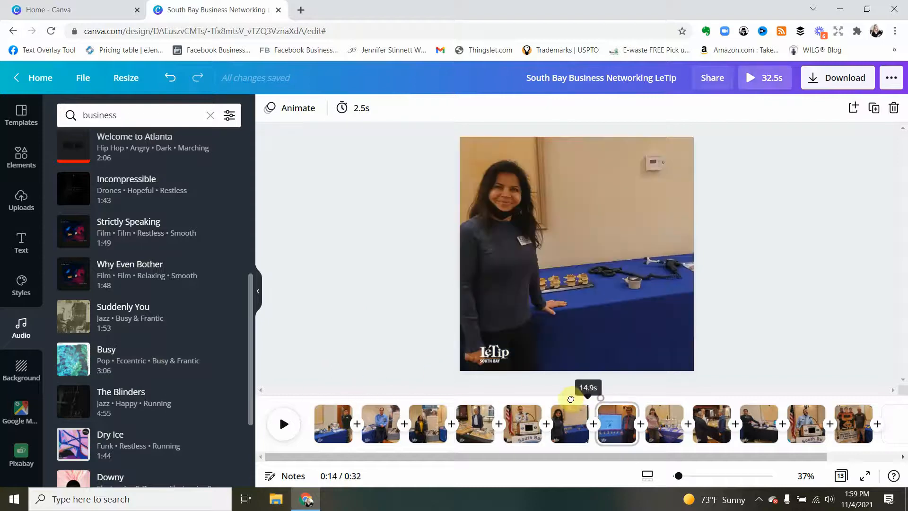
{"action": "left_click", "coordinate": [333, 423]}
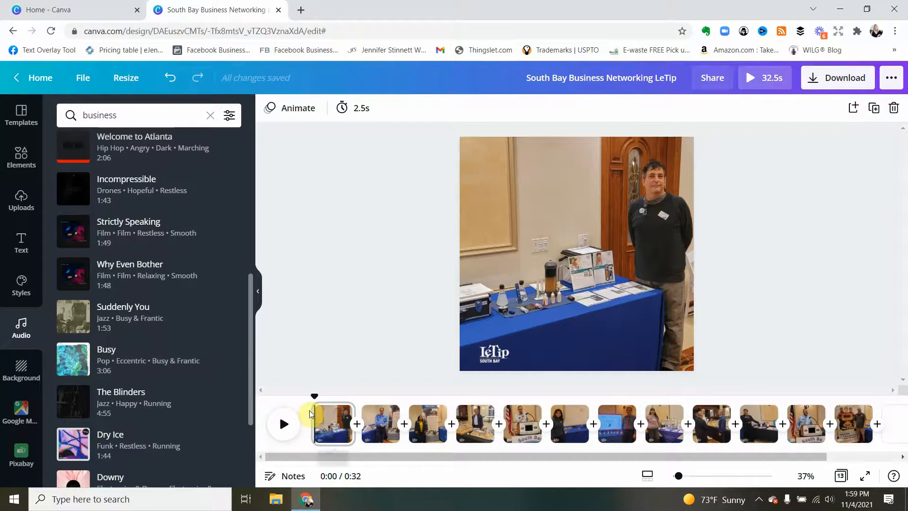
{"action": "mouse_move", "coordinate": [135, 359]}
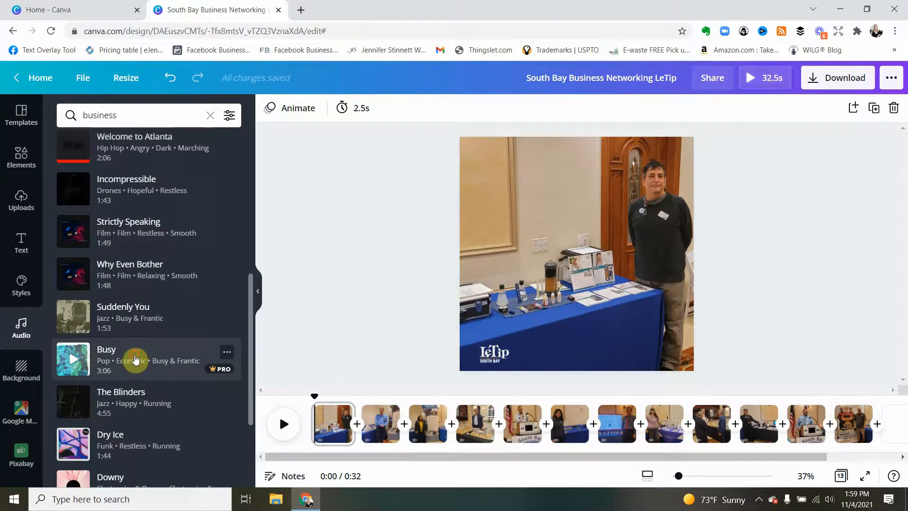
Drag the Busy track onto the slideshow as music and zoom in the timeline.
{"action": "left_click_drag", "start_coordinate": [134, 358], "coordinate": [556, 289]}
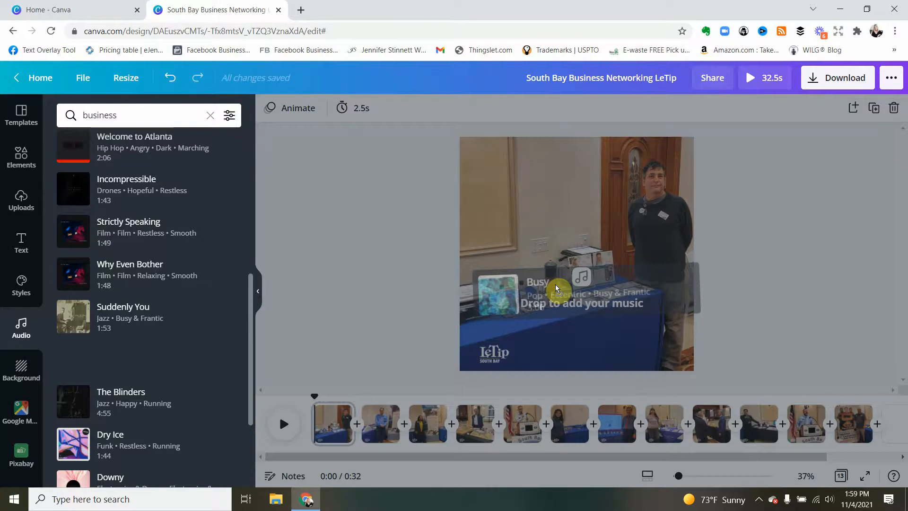
{"action": "left_click_drag", "start_coordinate": [556, 289], "coordinate": [526, 437]}
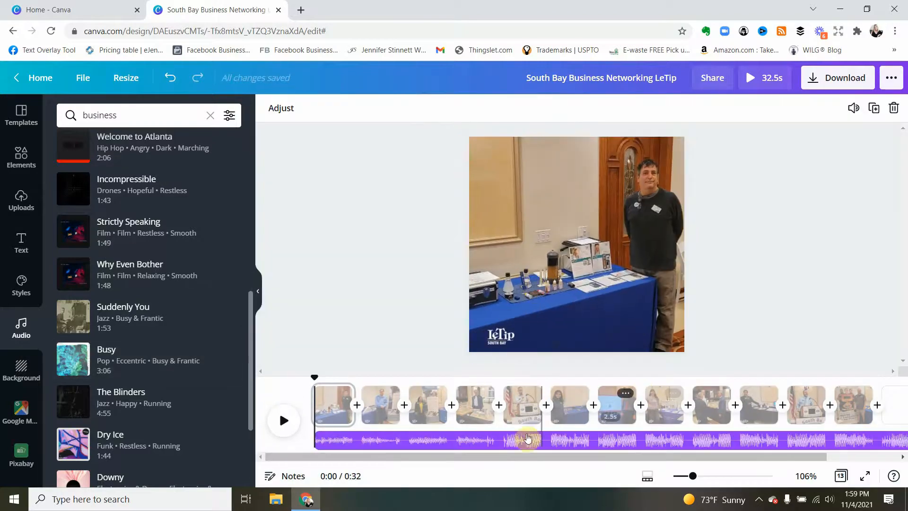
{"action": "left_click_drag", "start_coordinate": [526, 438], "coordinate": [456, 438]}
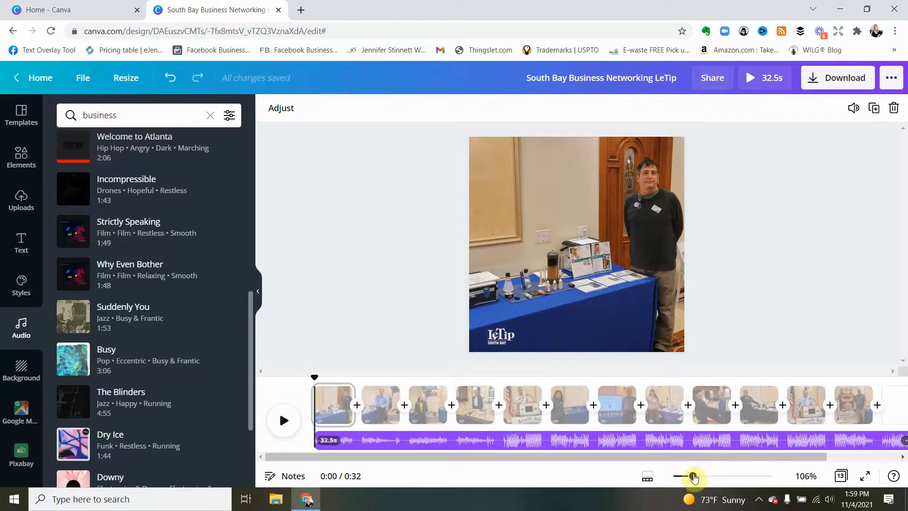
{"action": "left_click_drag", "start_coordinate": [695, 475], "coordinate": [711, 475]}
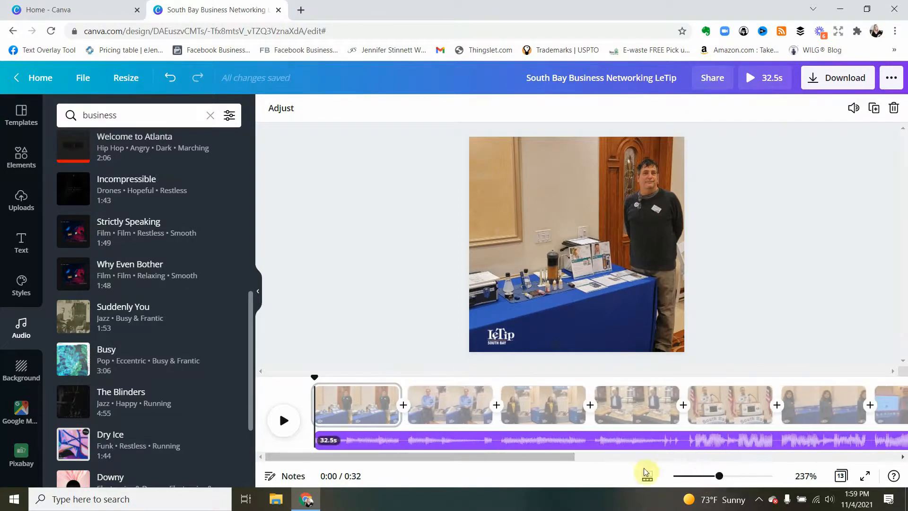
Trim the timeline to 12 pages totalling 30.0 seconds with Busy spanning them.
{"action": "left_click_drag", "start_coordinate": [646, 457], "coordinate": [752, 456]}
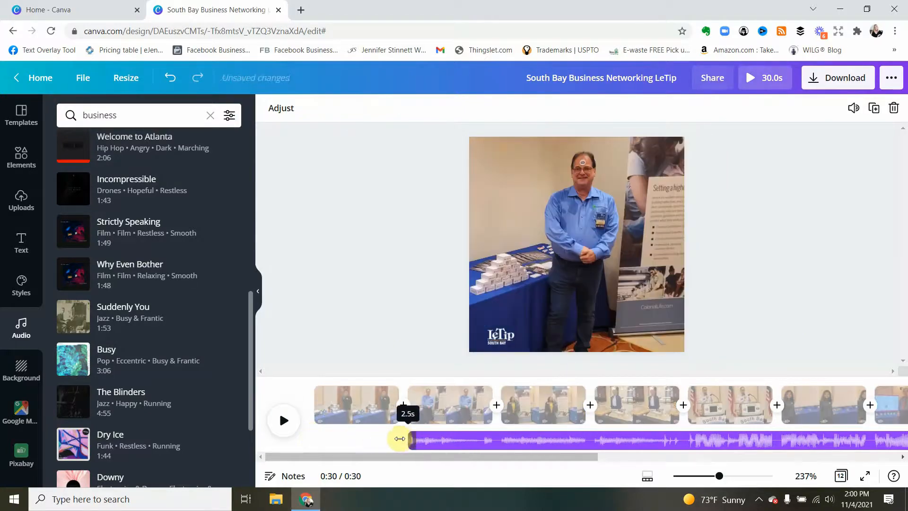
{"action": "left_click", "coordinate": [449, 404]}
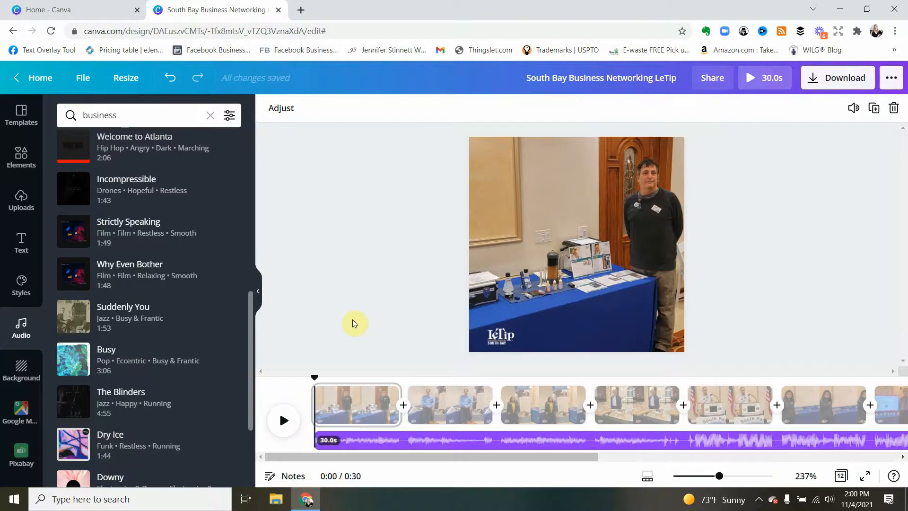
{"action": "mouse_move", "coordinate": [741, 104]}
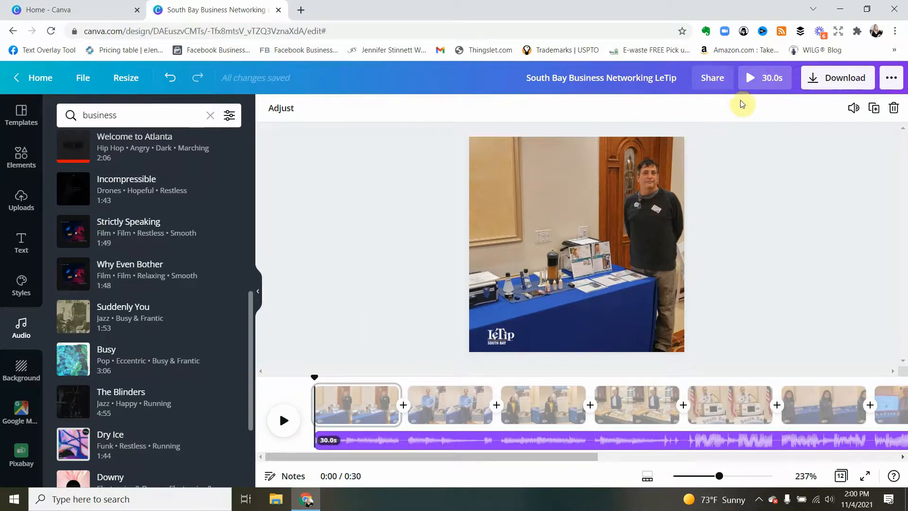
{"action": "mouse_move", "coordinate": [765, 78]}
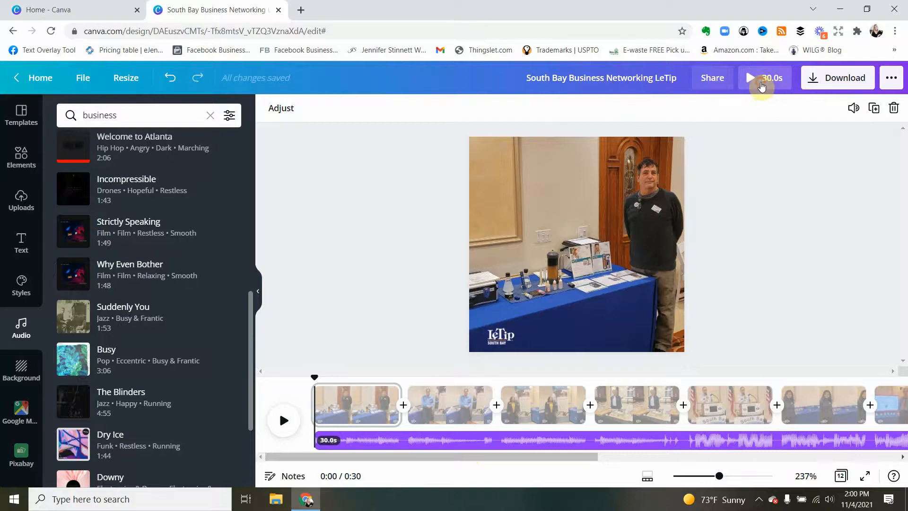
{"action": "left_click", "coordinate": [749, 77]}
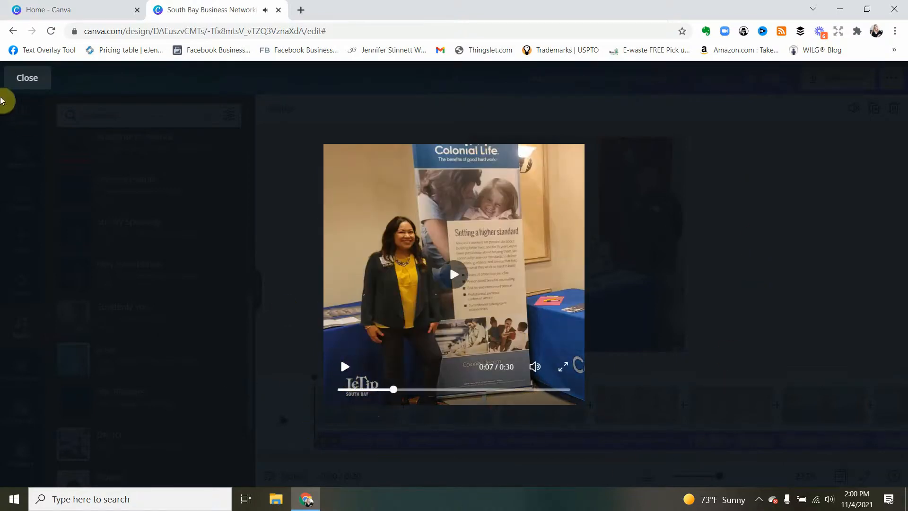
{"action": "left_click", "coordinate": [26, 78]}
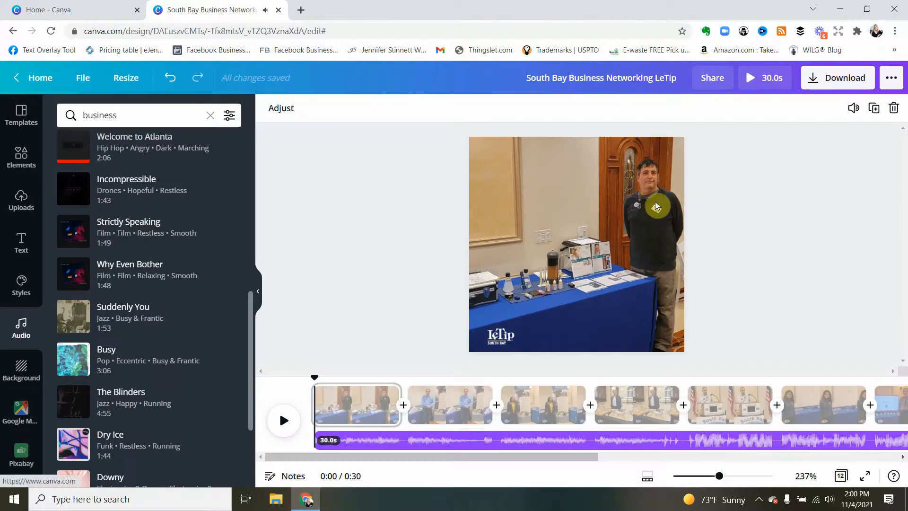
{"action": "mouse_move", "coordinate": [436, 368]}
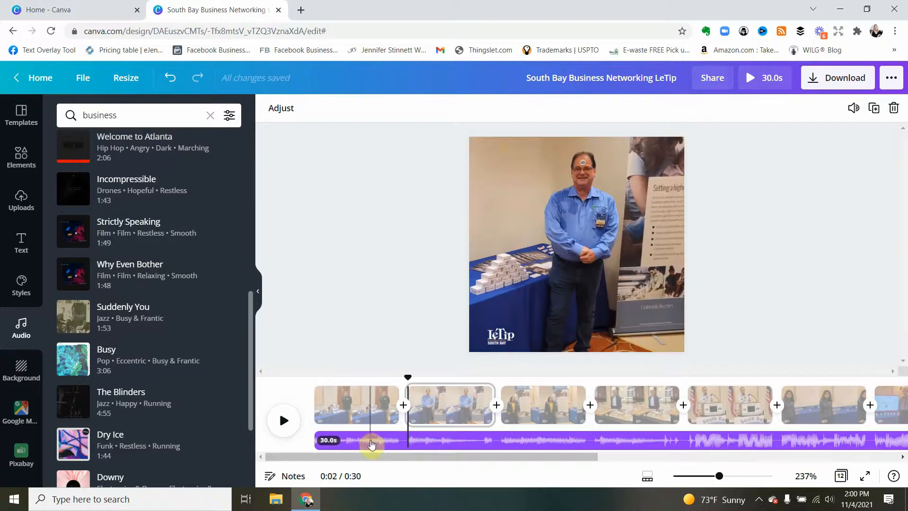
Lower the Busy track's volume from 100 to about 14.
{"action": "right_click", "coordinate": [371, 441]}
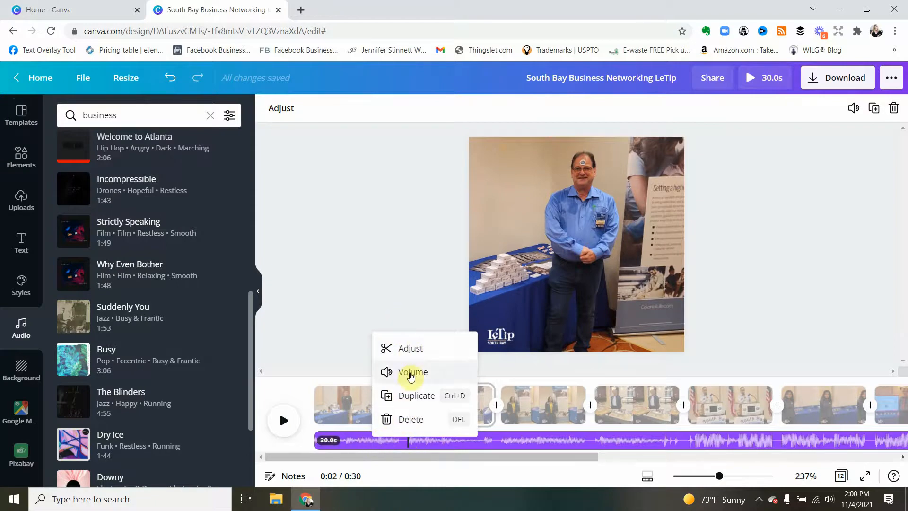
{"action": "left_click", "coordinate": [412, 371]}
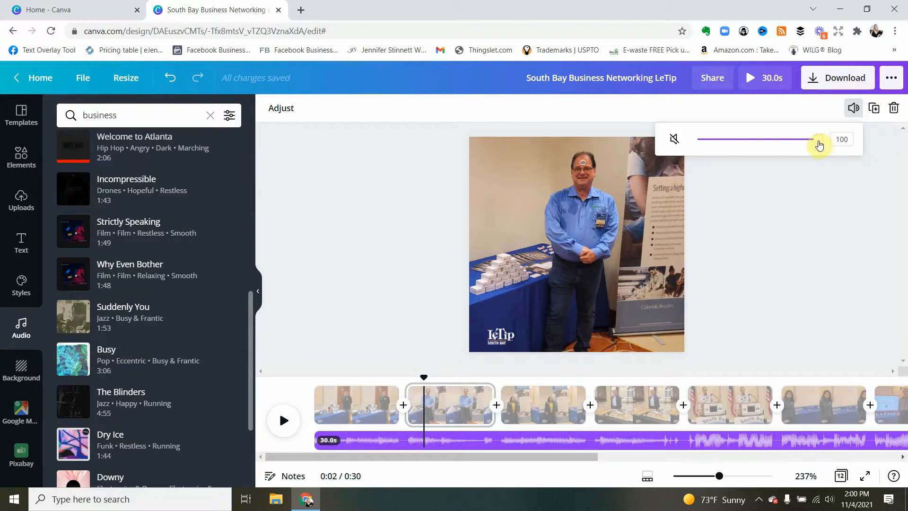
{"action": "left_click_drag", "start_coordinate": [820, 139], "coordinate": [719, 139]}
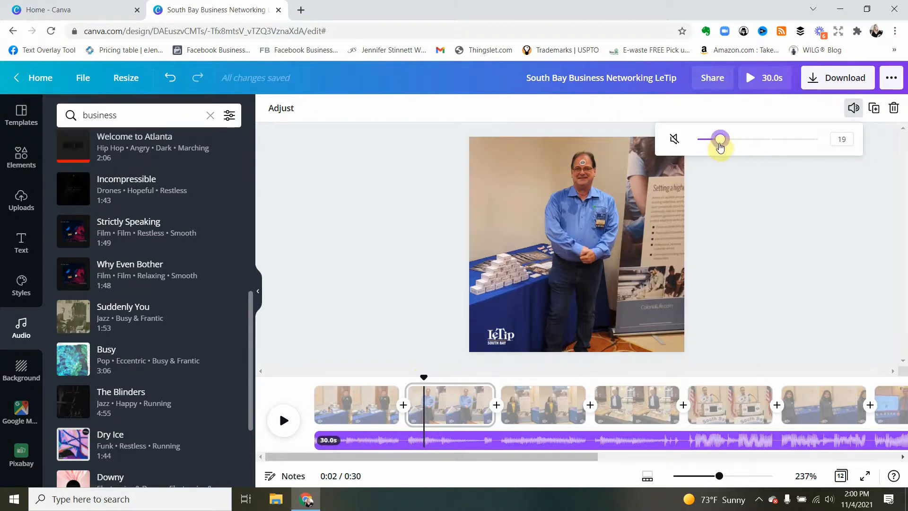
{"action": "left_click_drag", "start_coordinate": [720, 139], "coordinate": [714, 139]}
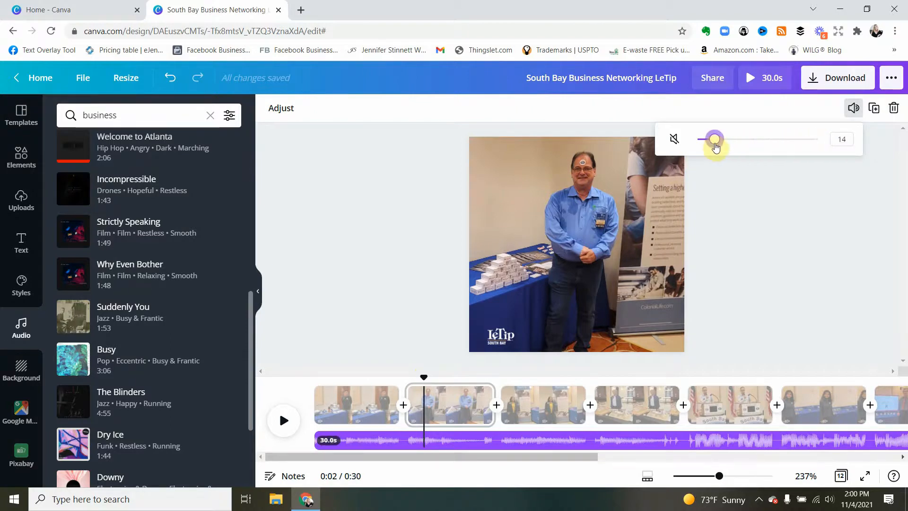
{"action": "left_click_drag", "start_coordinate": [714, 138], "coordinate": [719, 138]}
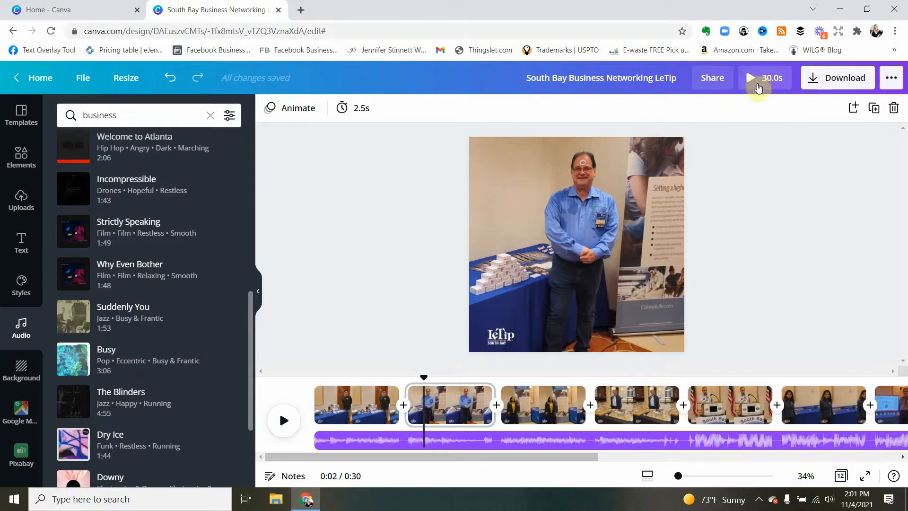
Preview the quieter music, then drop the Busy track volume further to about 9.
{"action": "left_click", "coordinate": [748, 78]}
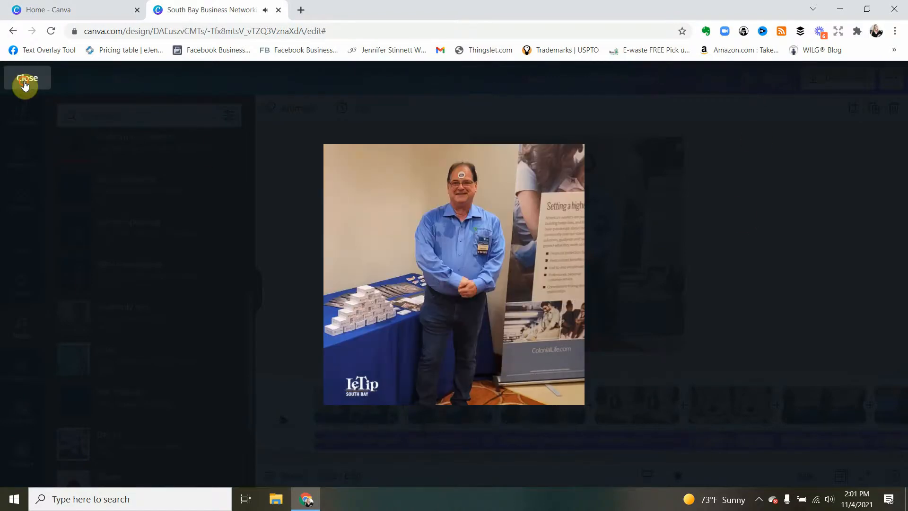
{"action": "left_click", "coordinate": [25, 77]}
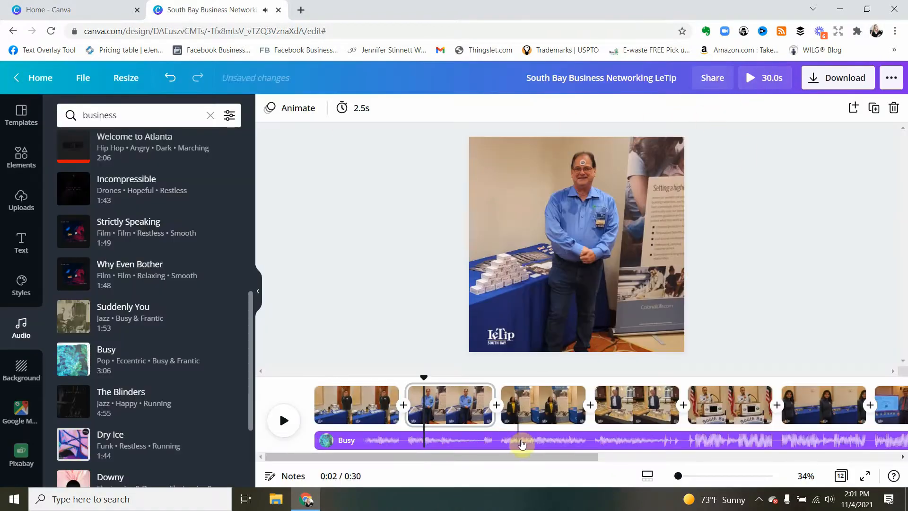
{"action": "right_click", "coordinate": [521, 440]}
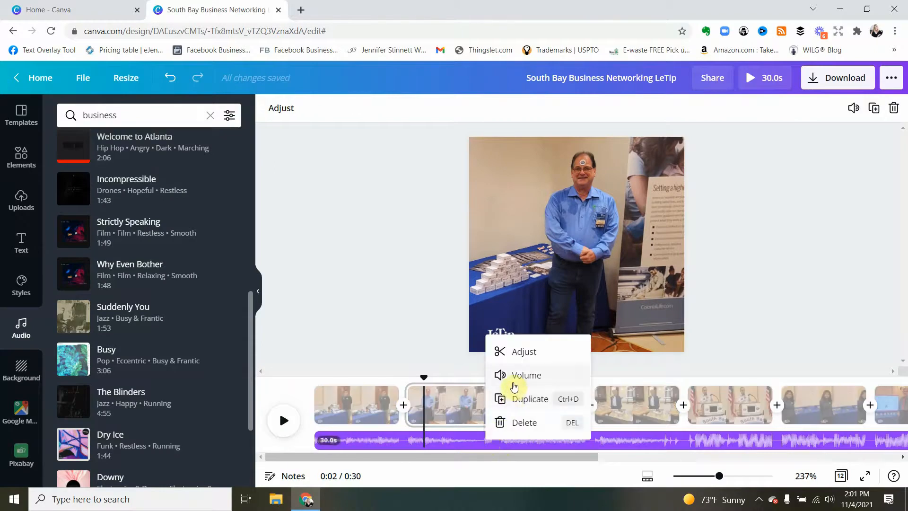
{"action": "left_click", "coordinate": [525, 375]}
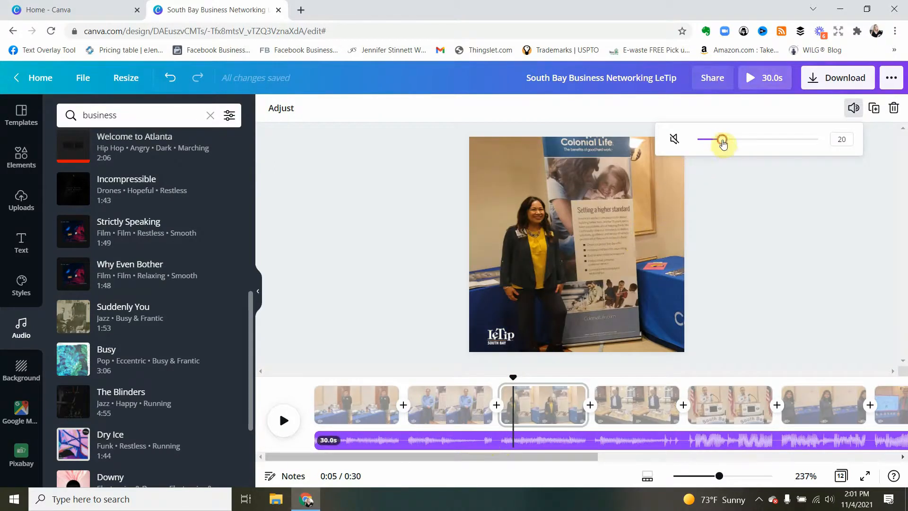
{"action": "left_click_drag", "start_coordinate": [723, 139], "coordinate": [708, 139]}
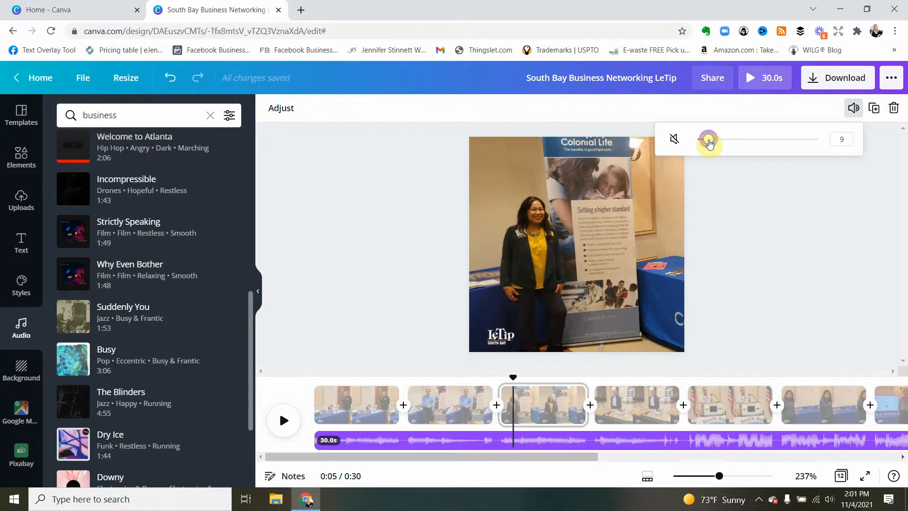
{"action": "left_click_drag", "start_coordinate": [707, 143], "coordinate": [713, 143]}
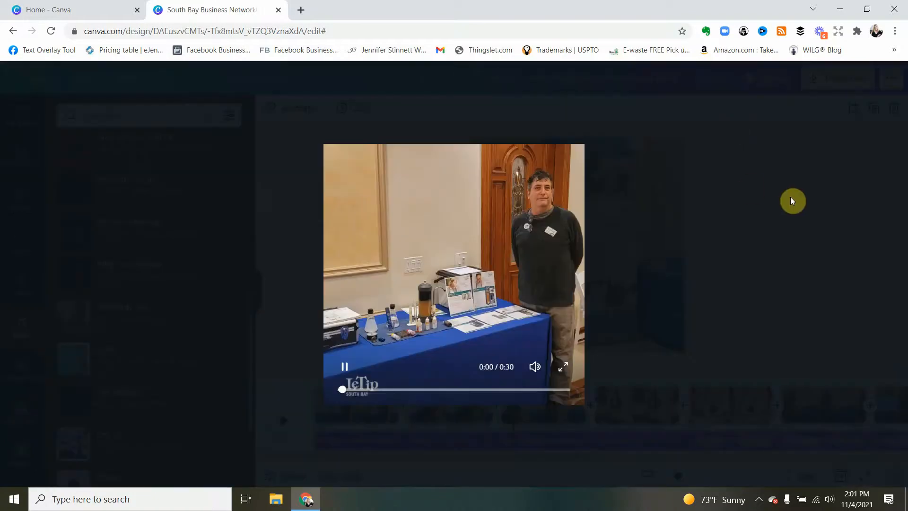
Close the preview overlay, returning to the editor on page three.
{"action": "left_click", "coordinate": [562, 366]}
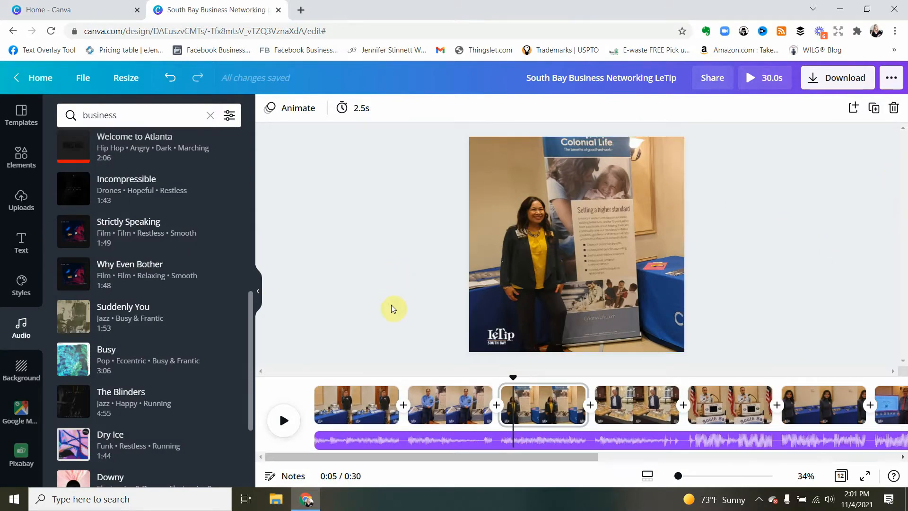
{"action": "mouse_move", "coordinate": [601, 205]}
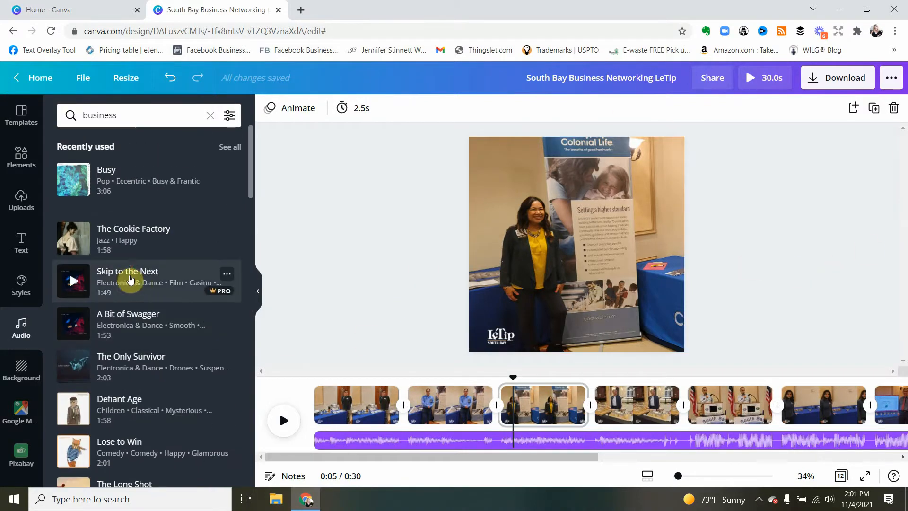
Clear the 'business' audio search to show recent tracks and categories.
{"action": "scroll", "scroll_direction": "down", "scroll_amount": 3}
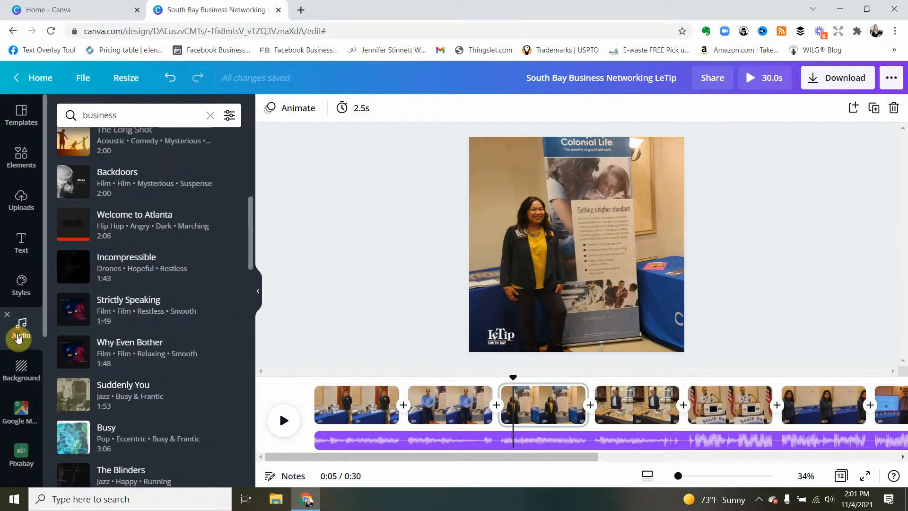
{"action": "left_click", "coordinate": [210, 115]}
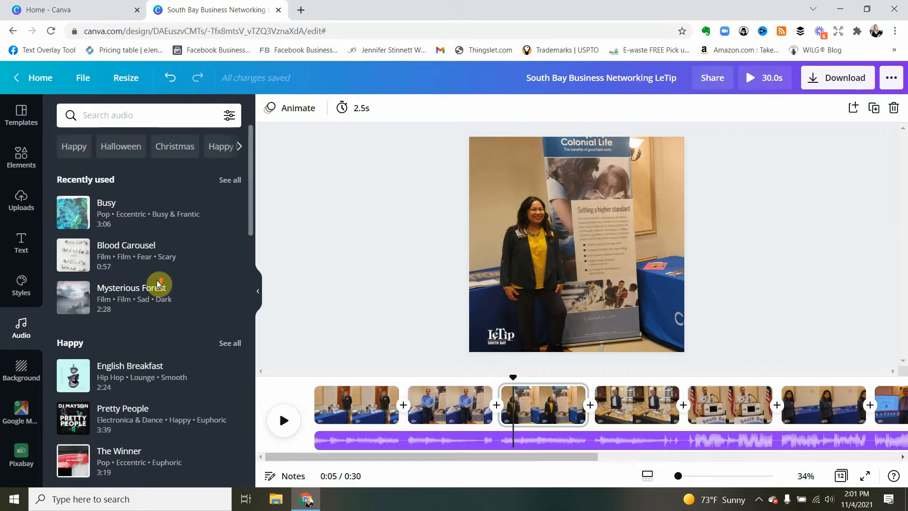
{"action": "mouse_move", "coordinate": [158, 284]}
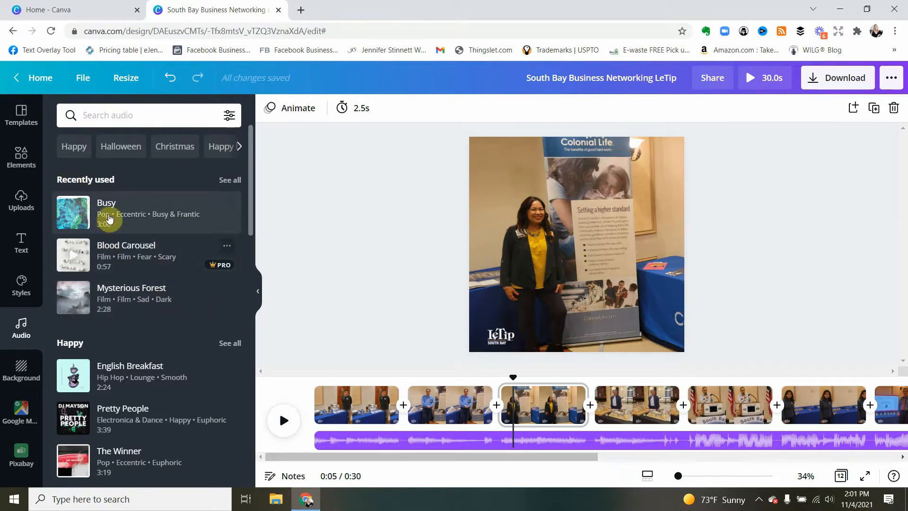
{"action": "mouse_move", "coordinate": [119, 345]}
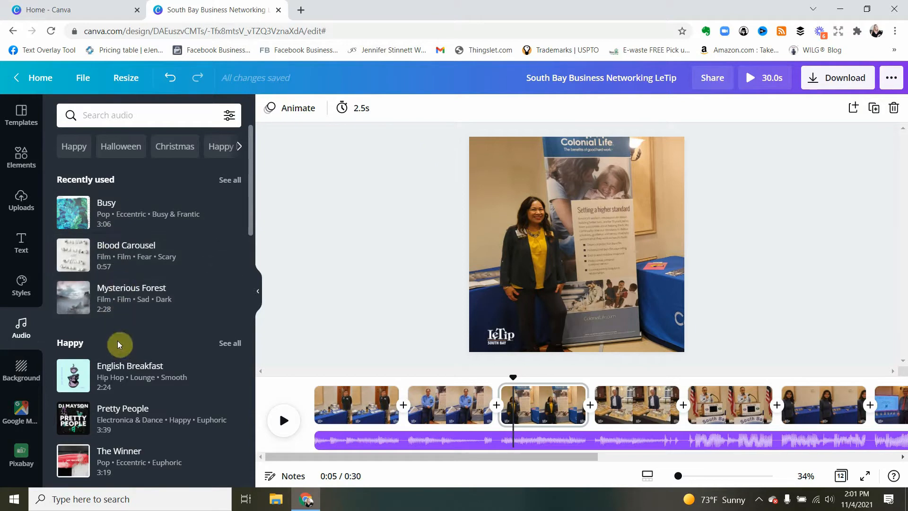
Drag English Breakfast onto the timeline beneath the Busy track.
{"action": "left_click_drag", "start_coordinate": [119, 344], "coordinate": [312, 427]}
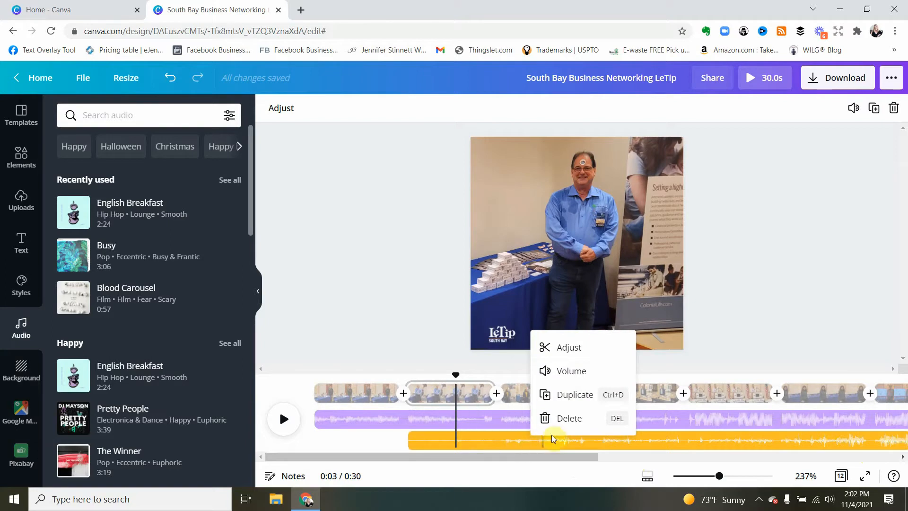
{"action": "mouse_move", "coordinate": [593, 411]}
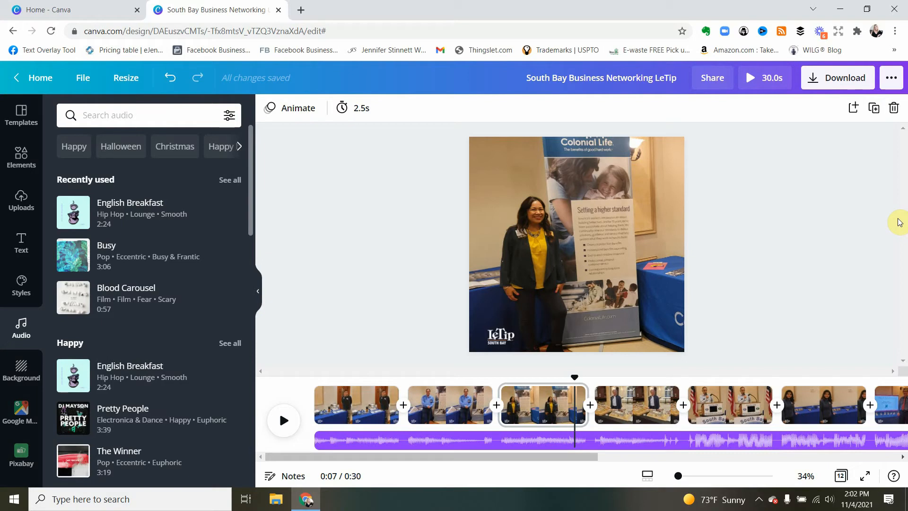
{"action": "mouse_move", "coordinate": [897, 222]}
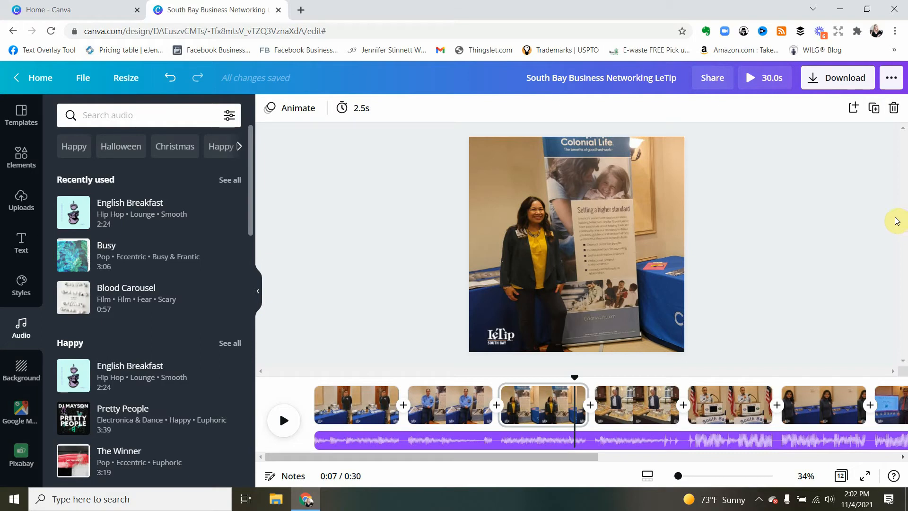
Delete the yellow English Breakfast track, keeping only the Busy music.
{"action": "left_click", "coordinate": [600, 77]}
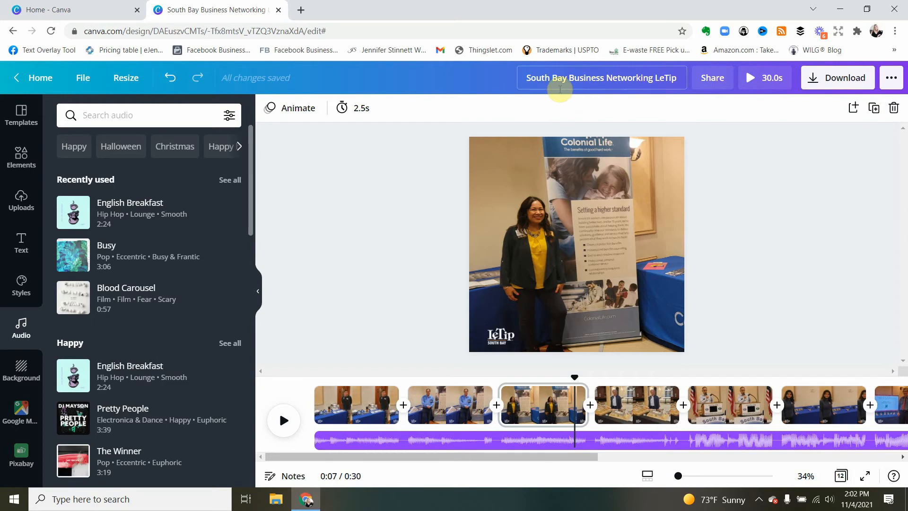